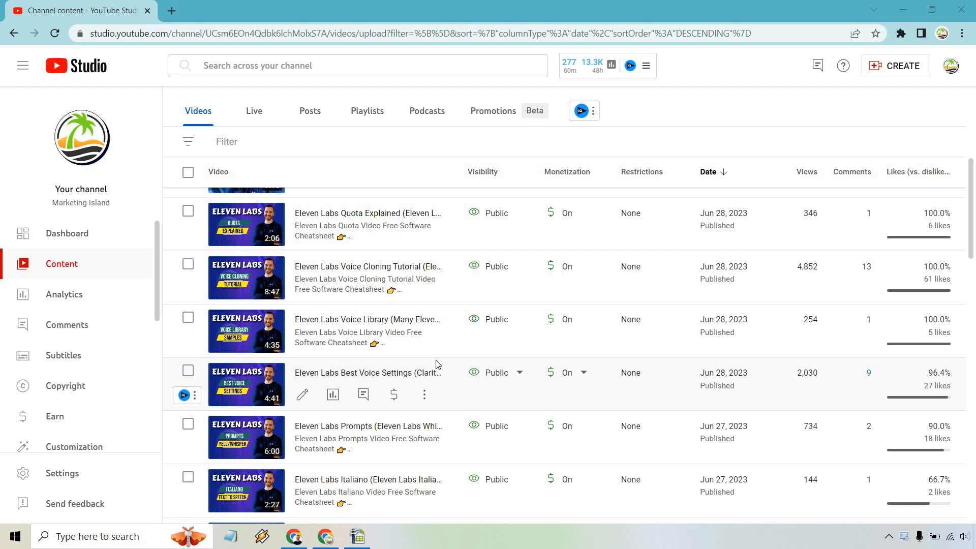
{"action": "mouse_move", "coordinate": [424, 395]}
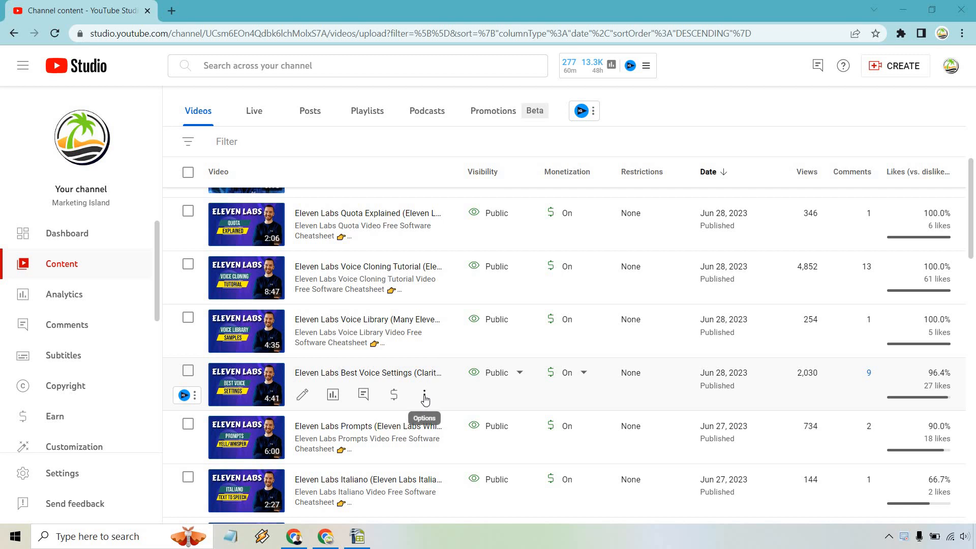
- Open the Options menu for the 'Eleven Labs Best Voice Settings' video row
{"action": "left_click", "coordinate": [425, 396]}
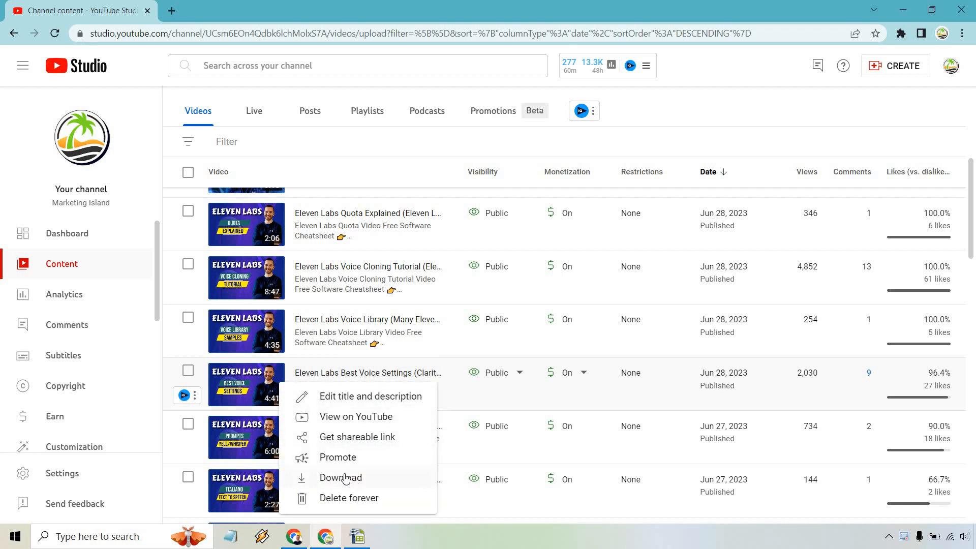
{"action": "mouse_move", "coordinate": [340, 477]}
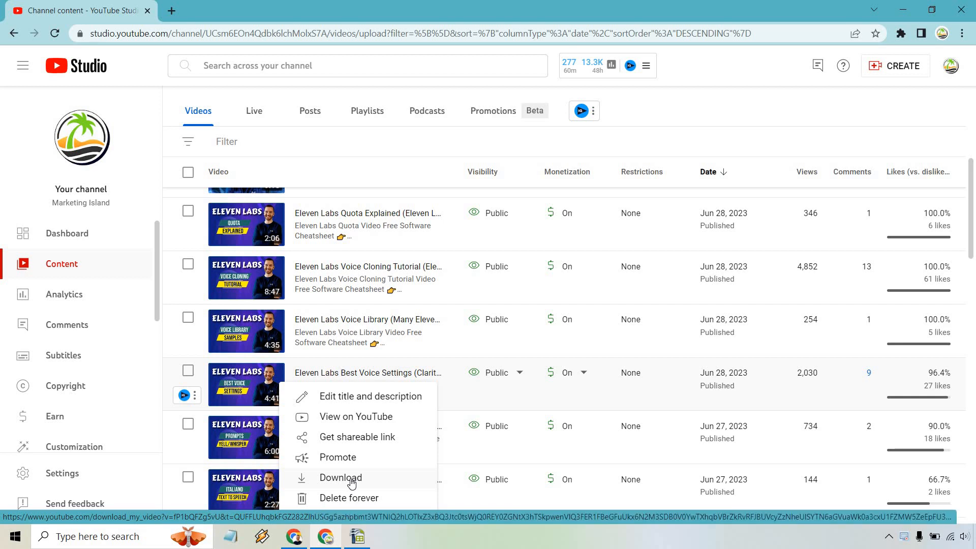
- Download 'Eleven Labs Best Voice Settings' as a 7.8 MB MP4 from the Options menu
{"action": "left_click", "coordinate": [341, 477]}
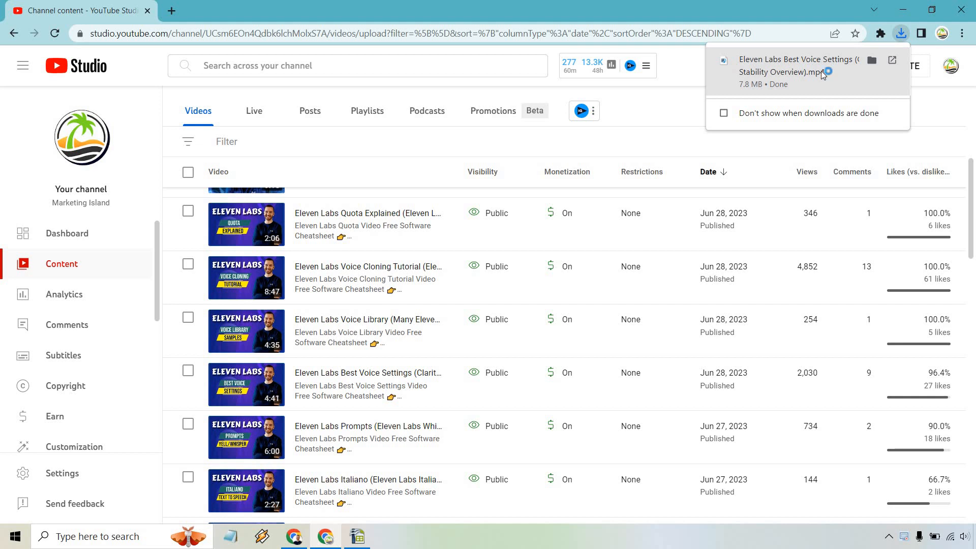
- Play the downloaded Best Voice Settings MP4 in the media player, then close it
{"action": "left_click", "coordinate": [798, 65]}
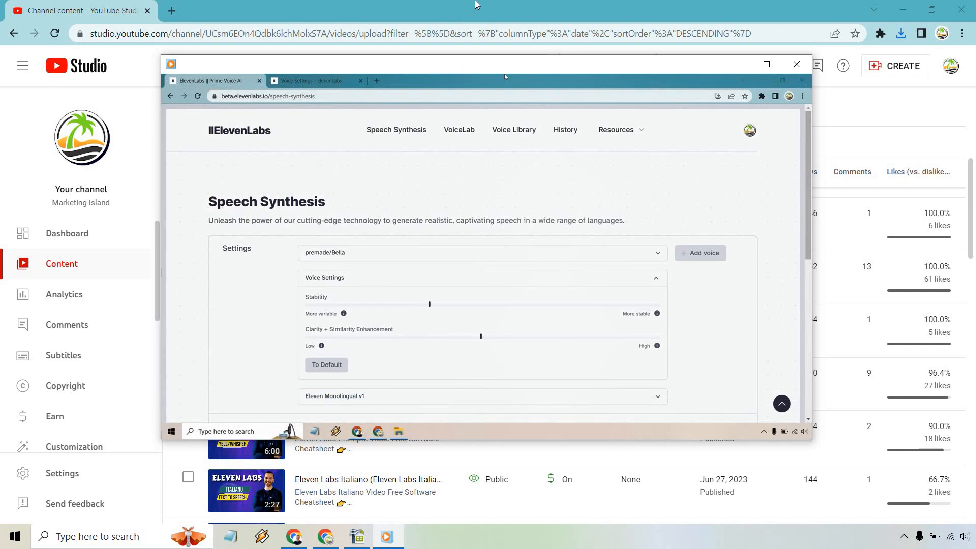
{"action": "mouse_move", "coordinate": [796, 64]}
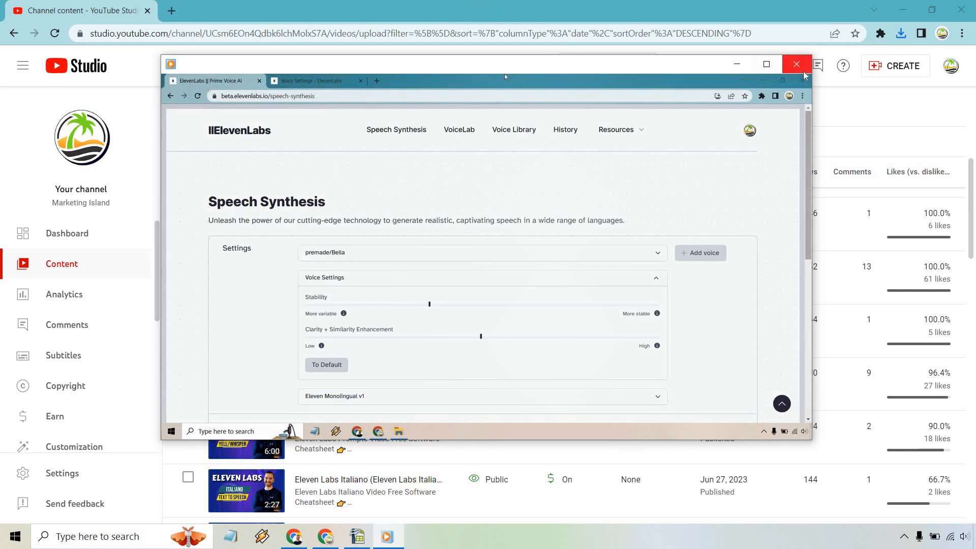
{"action": "left_click", "coordinate": [795, 64]}
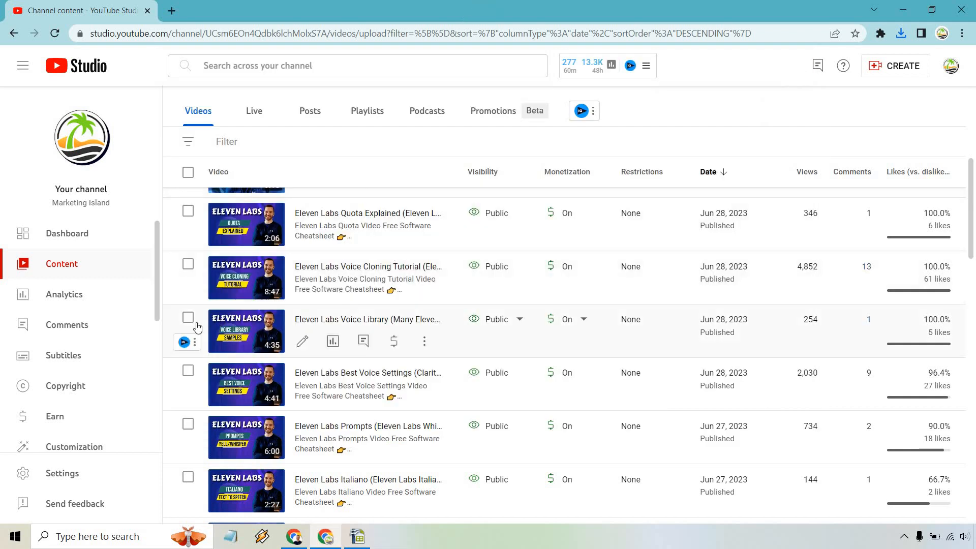
- Select only 'Eleven Labs Voice Library', deselecting Best Voice Settings, and open its Options menu
{"action": "left_click", "coordinate": [188, 370]}
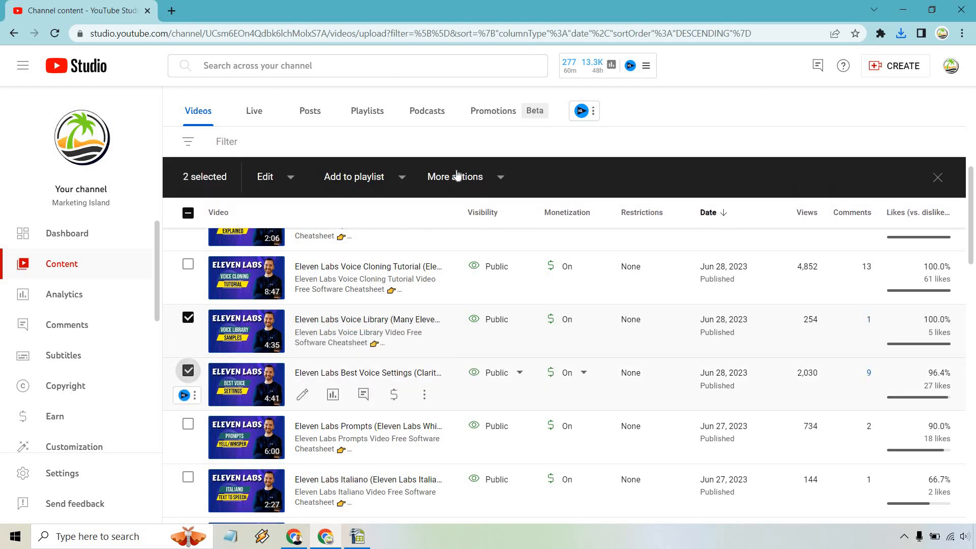
{"action": "left_click", "coordinate": [455, 177]}
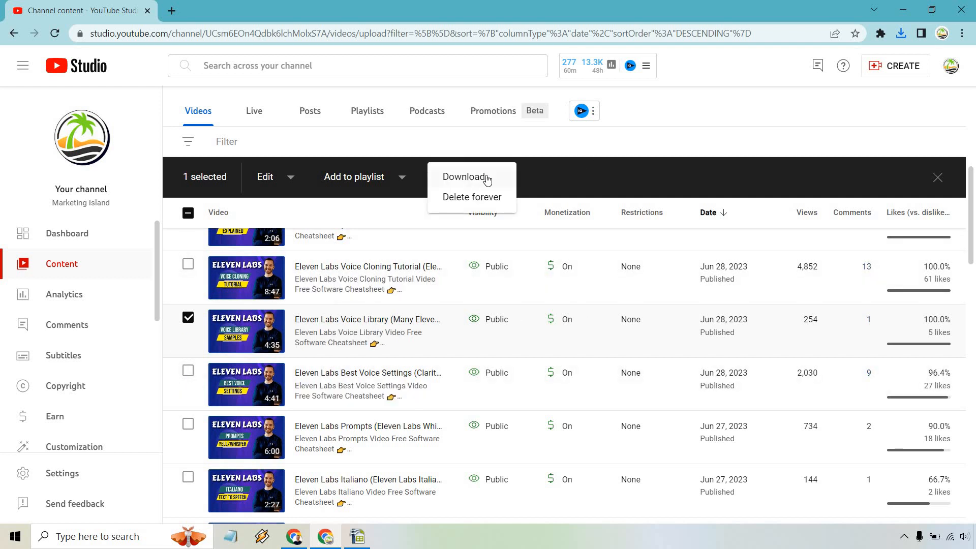
{"action": "mouse_move", "coordinate": [533, 144]}
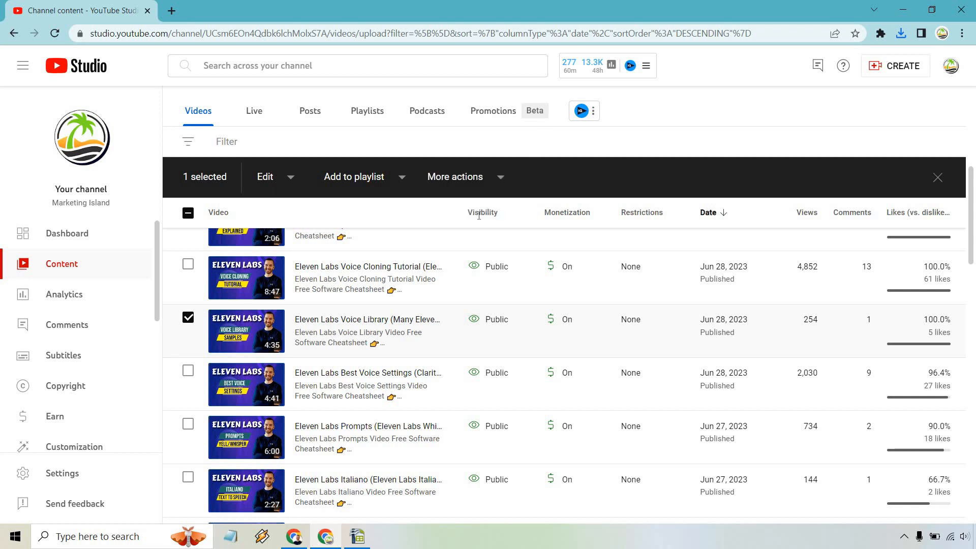
{"action": "left_click", "coordinate": [197, 342]}
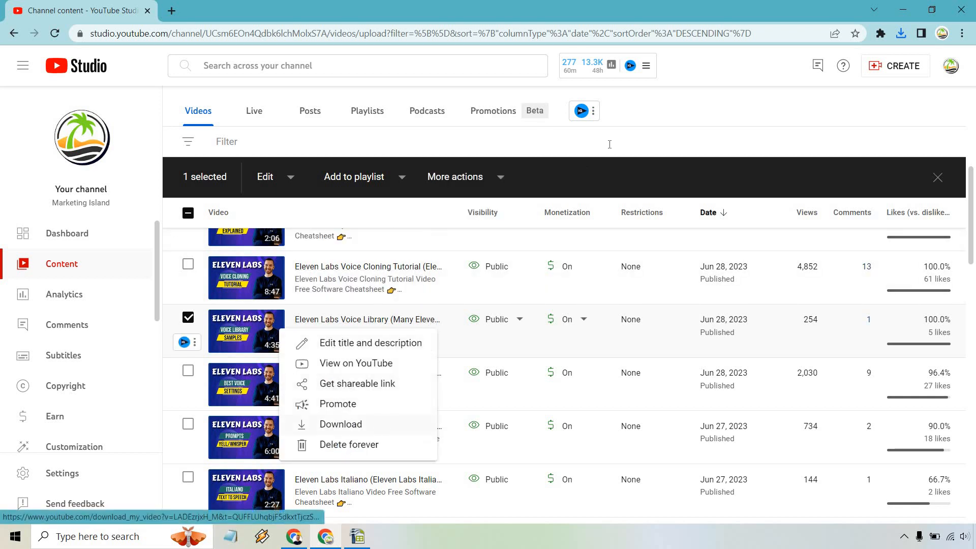